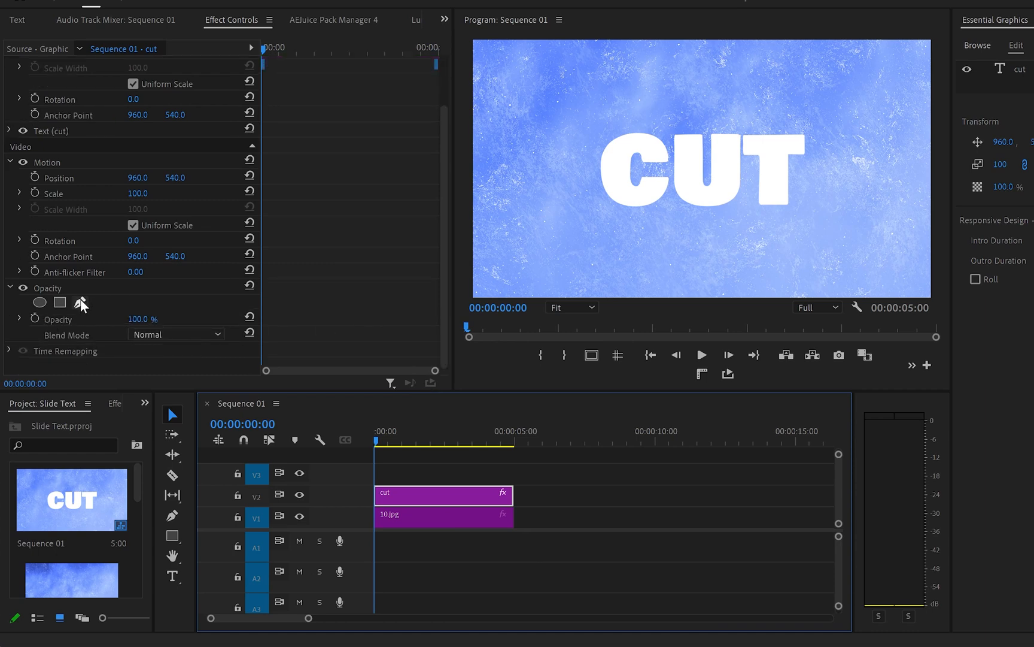
- Draw a free bezier mask over the top half of the CUT text and duplicate the clip to V3
left_click(80, 302)
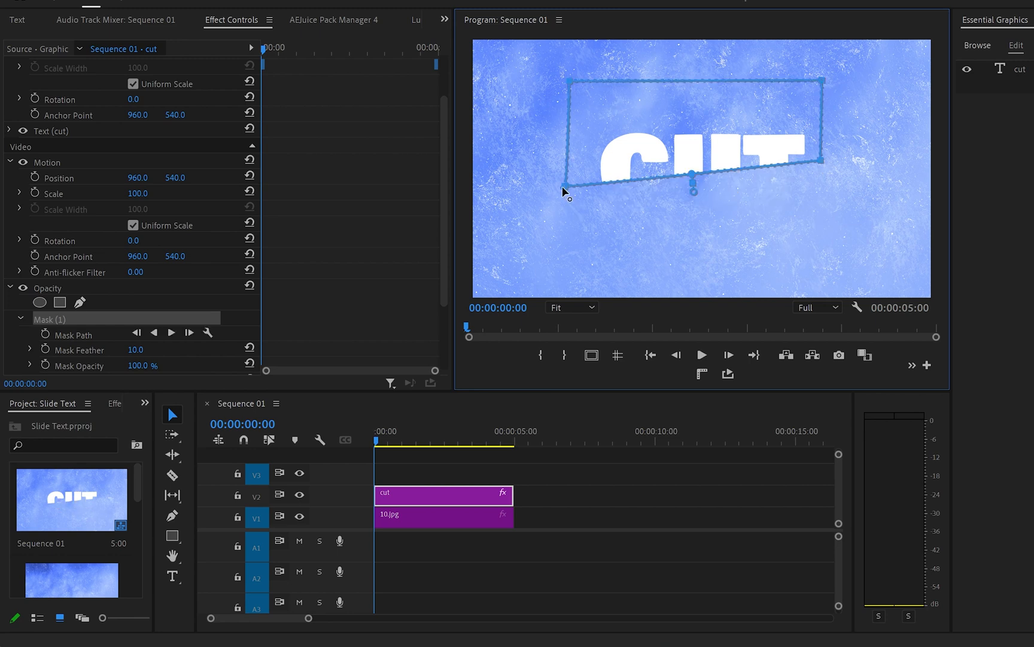
scroll("down", 3)
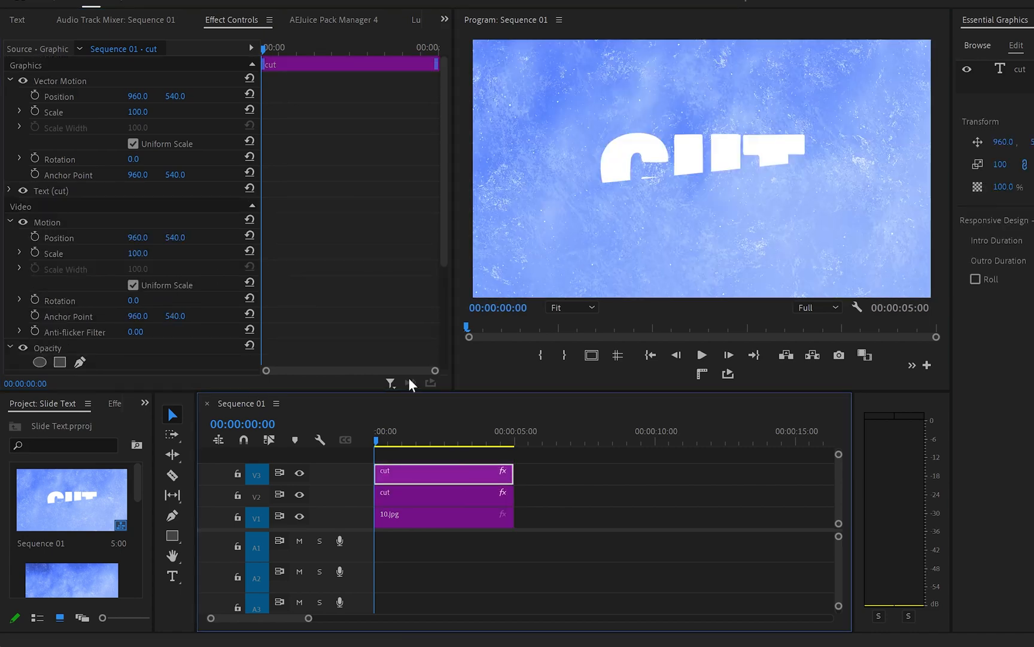
- Keyframe Position so one text half slides apart along the cut over about 20 frames
scroll("down", 3)
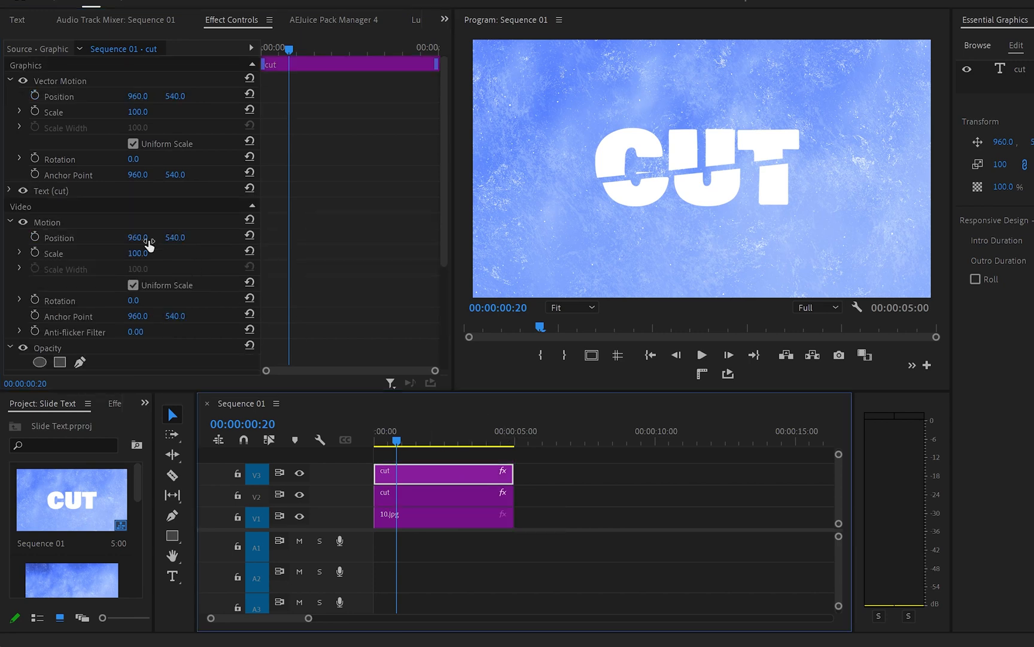
left_click_drag(138, 237, 149, 242)
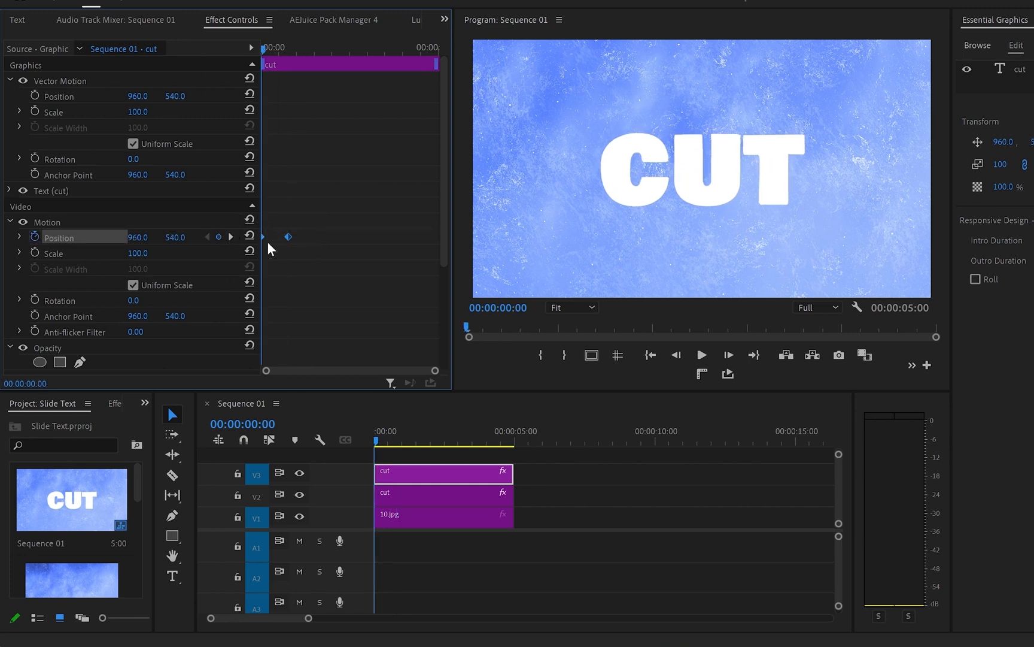
- Set both halves' Position keyframes to Ease temporal interpolation
right_click(287, 236)
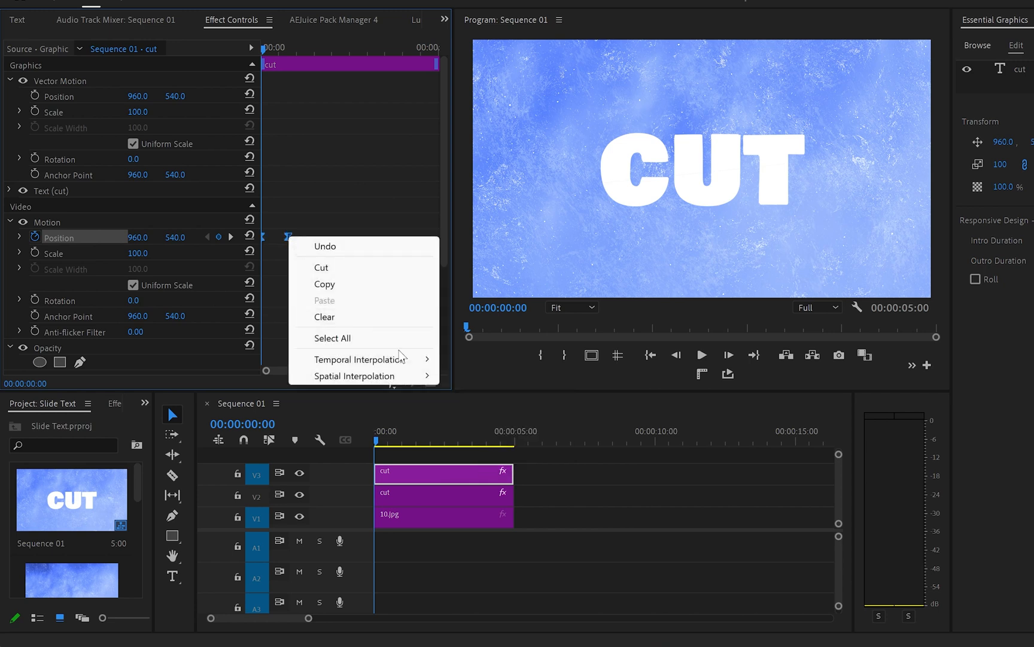
left_click(452, 497)
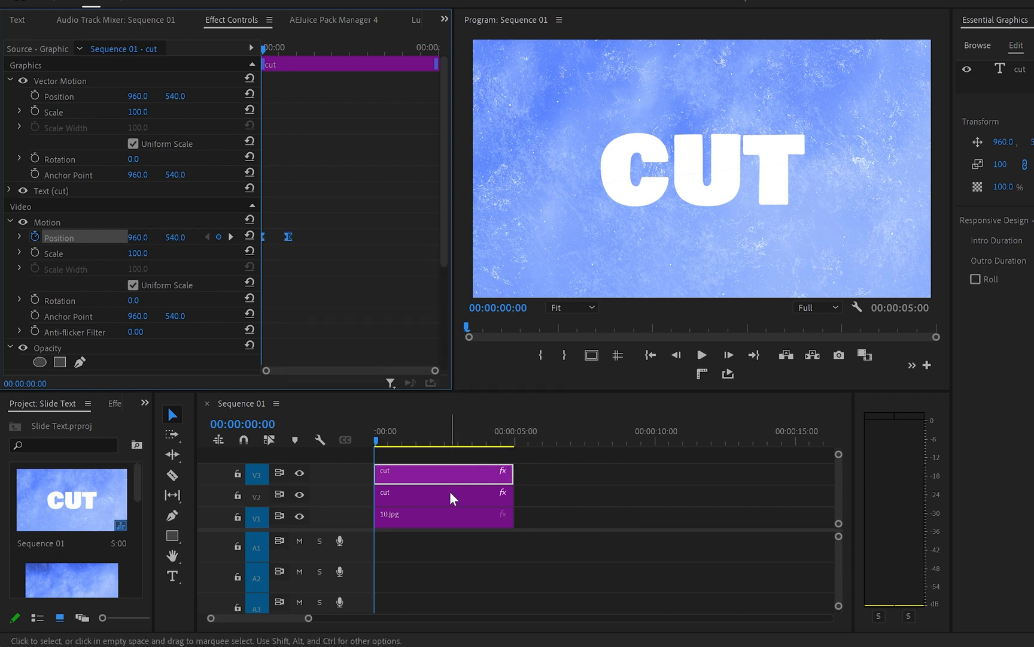
left_click(442, 495)
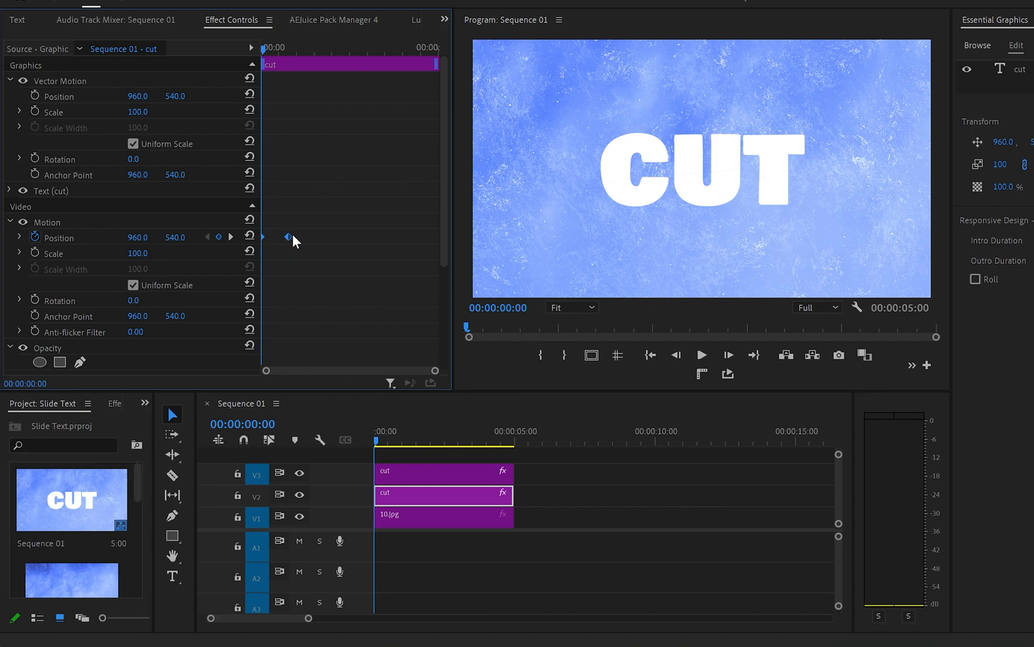
right_click(287, 236)
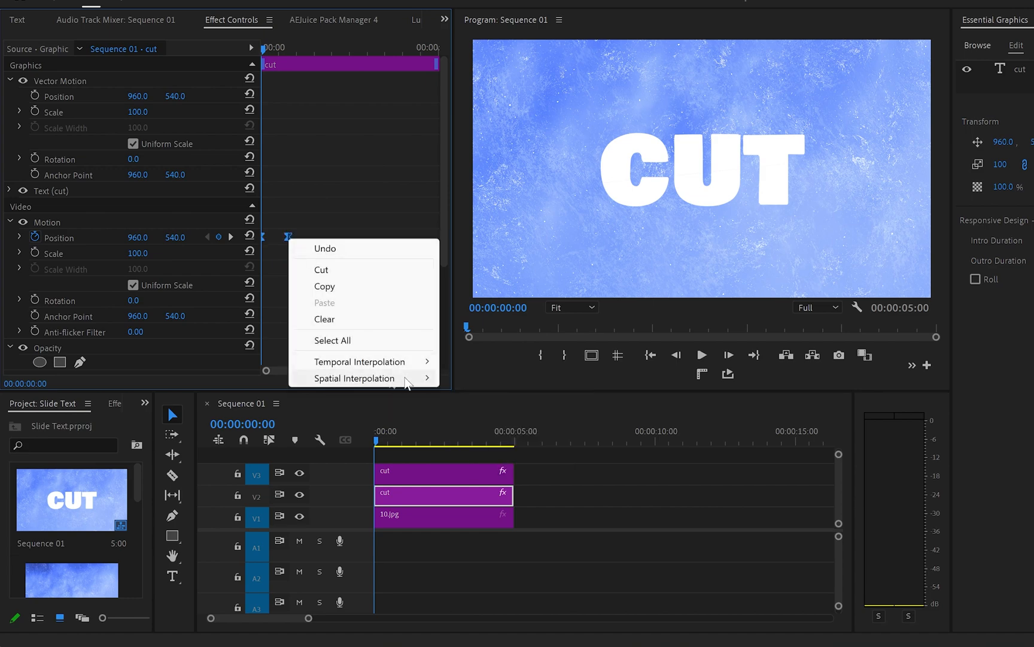
left_click(432, 495)
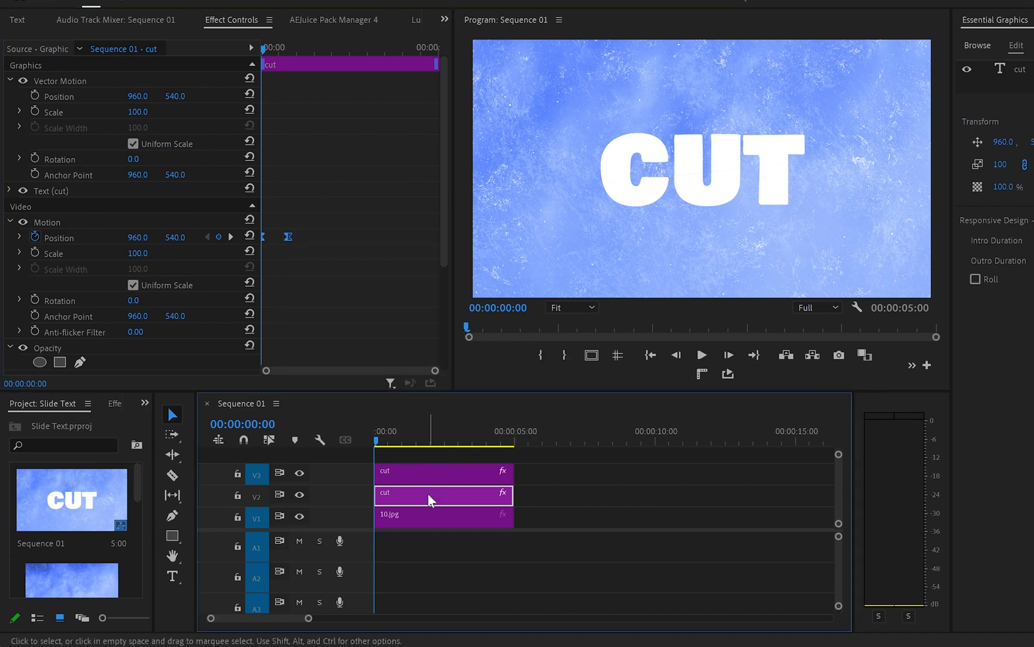
- Nest the lower text clip into its own sequence and bring up the Effects list
right_click(429, 495)
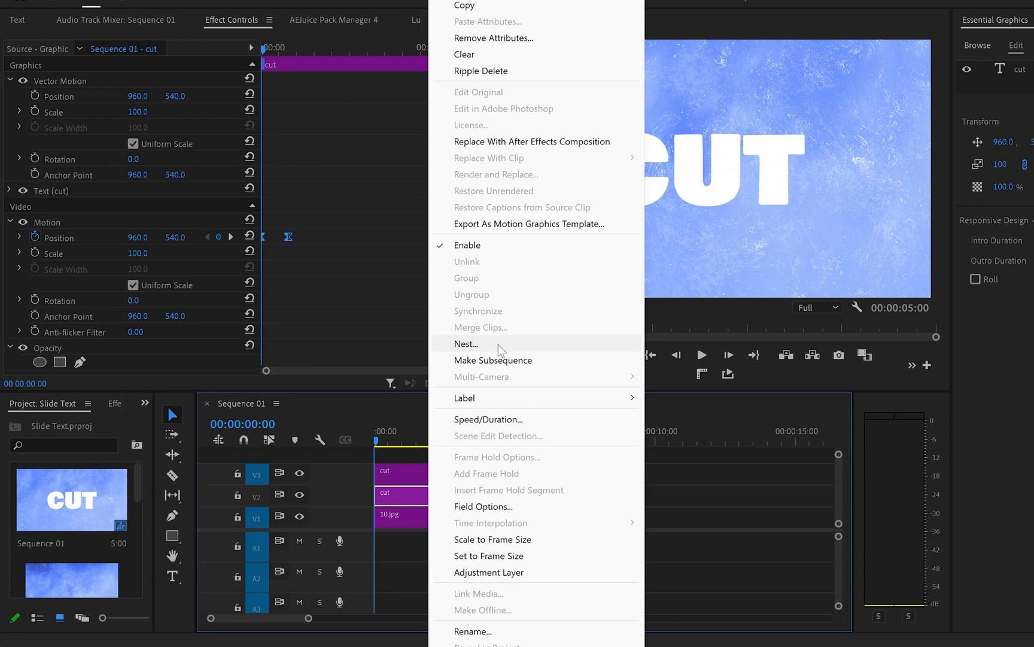
left_click(465, 343)
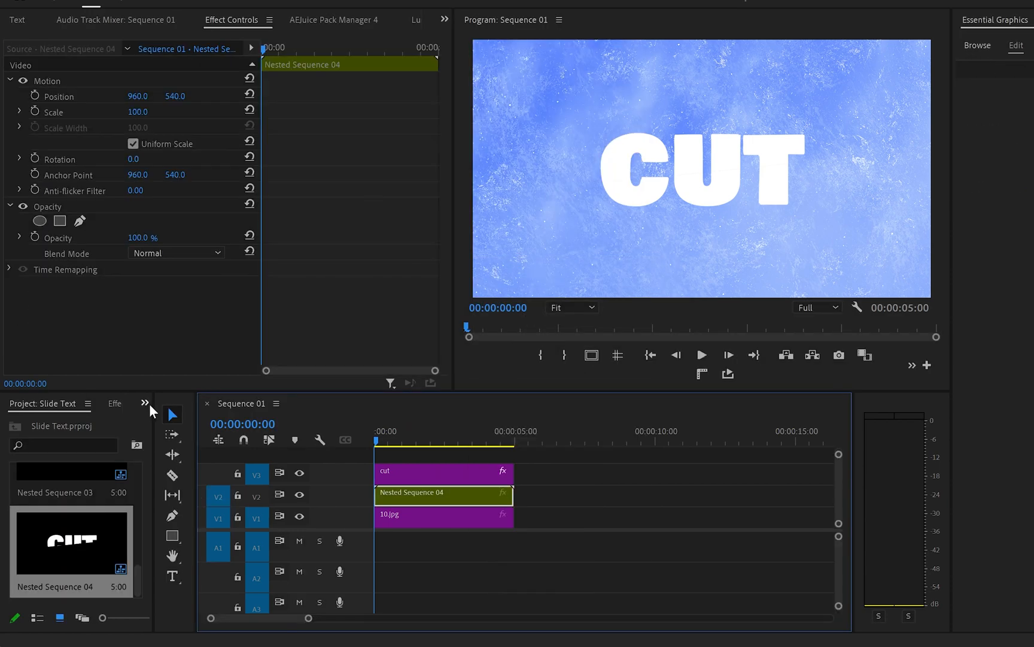
left_click(86, 403)
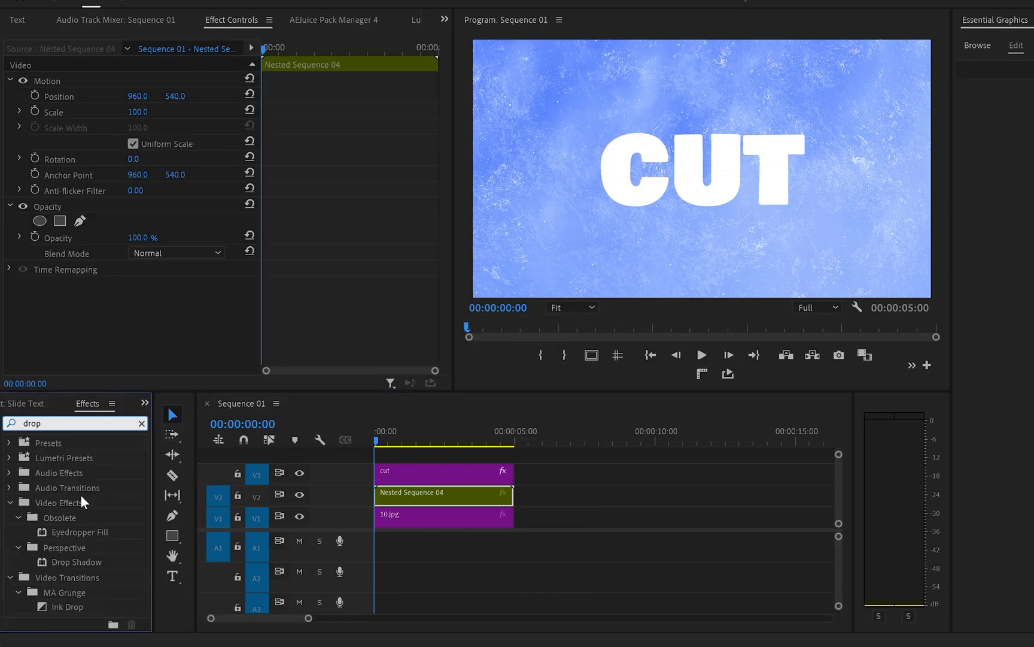
- Add a Drop Shadow to Nested Sequence 04 with opacity 94, direction 180°, distance 25, softness 21
left_click_drag(79, 561, 391, 494)
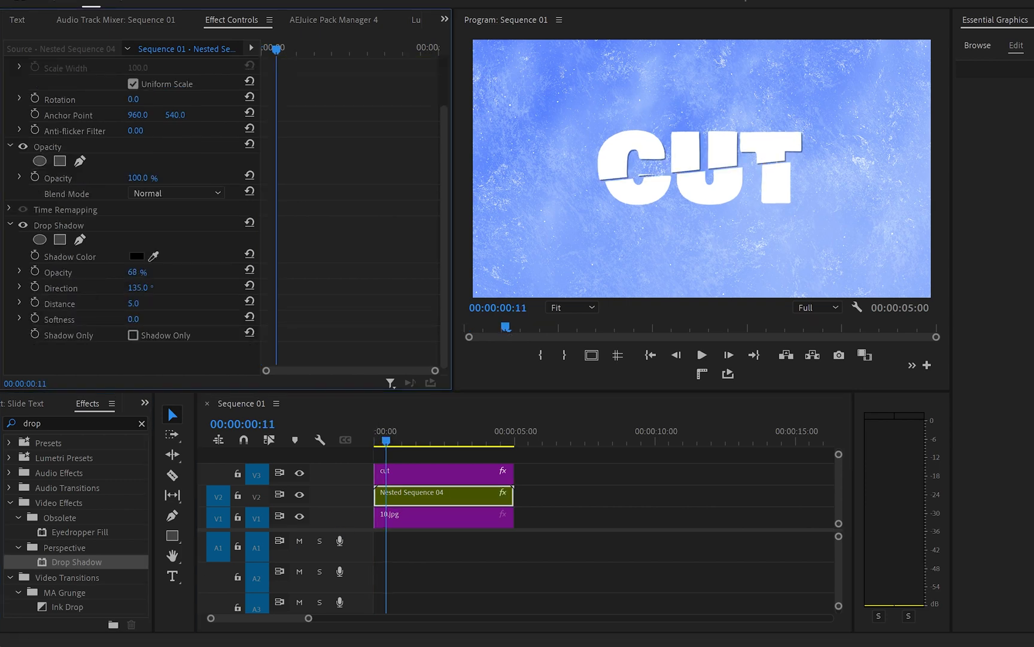
left_click_drag(137, 271, 152, 271)
type("180")
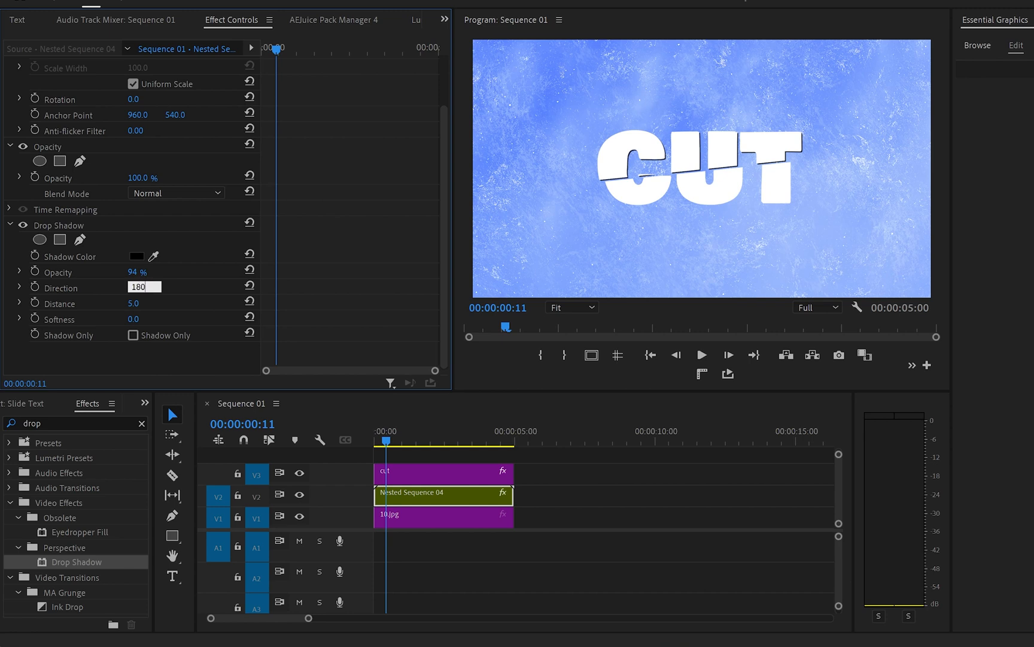
left_click(144, 302)
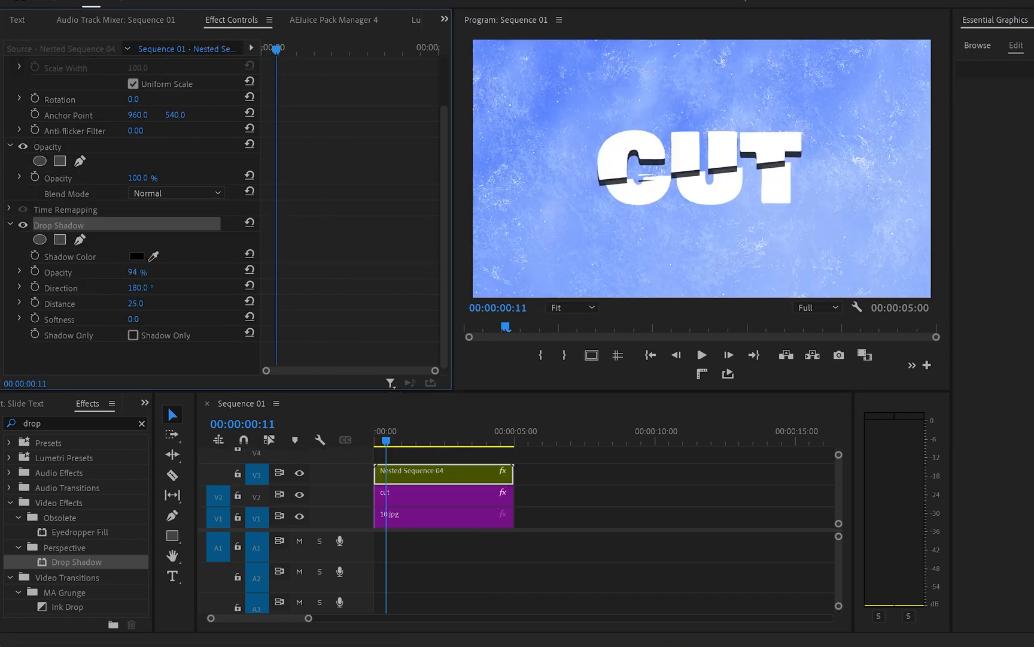
left_click(133, 318)
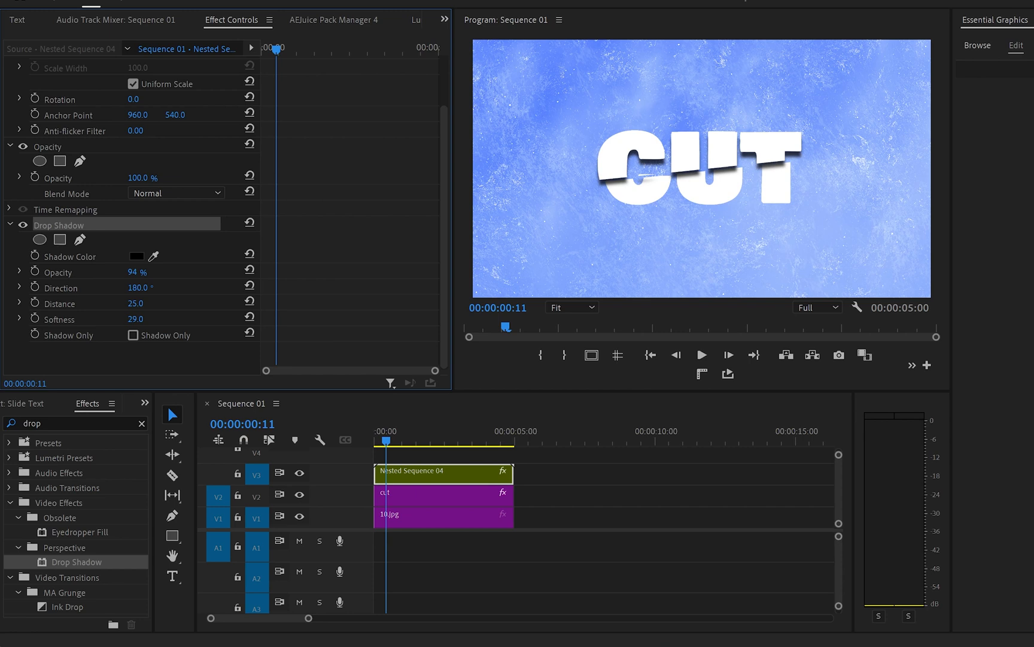
left_click_drag(139, 319, 132, 320)
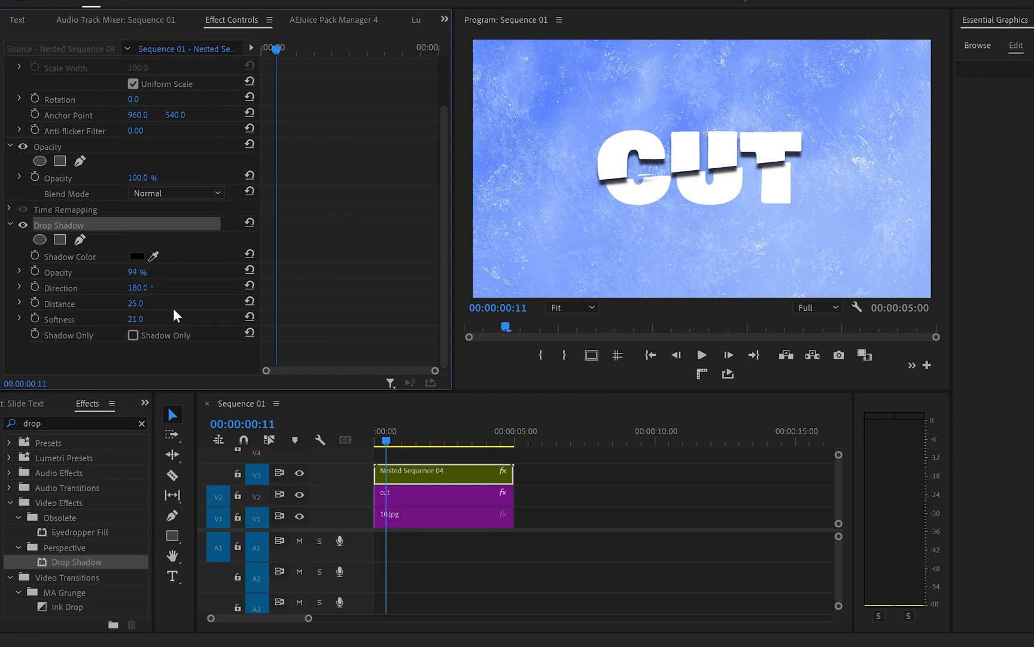